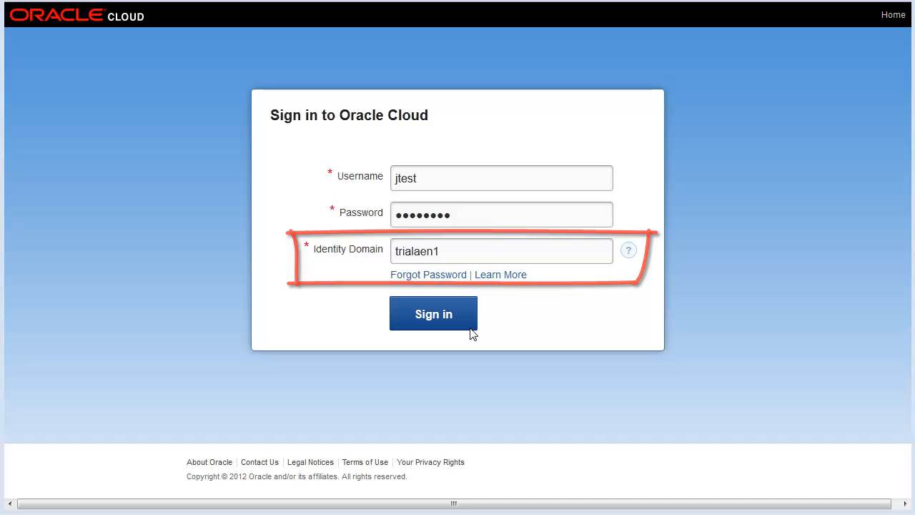
# Step: Sign in to the trialaen1 identity domain to reach the My Services dashboard
pyautogui.click(433, 314)
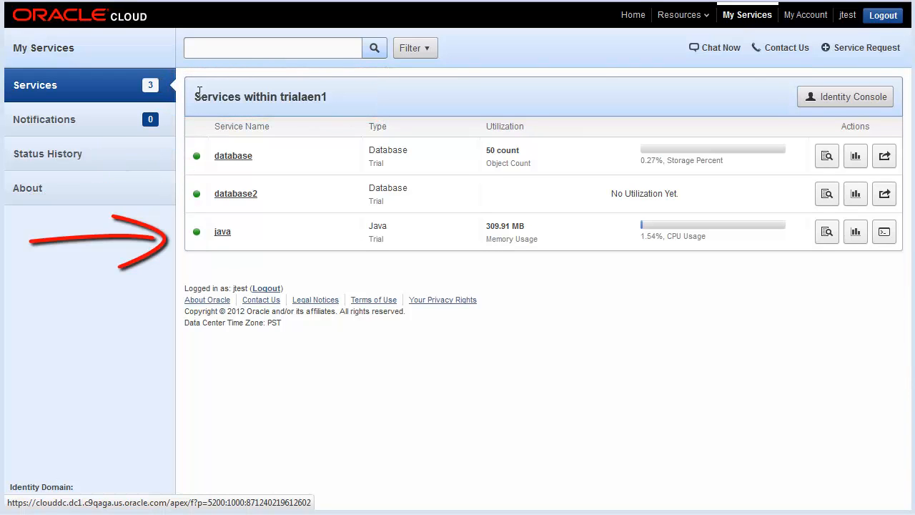
pyautogui.moveTo(233, 155)
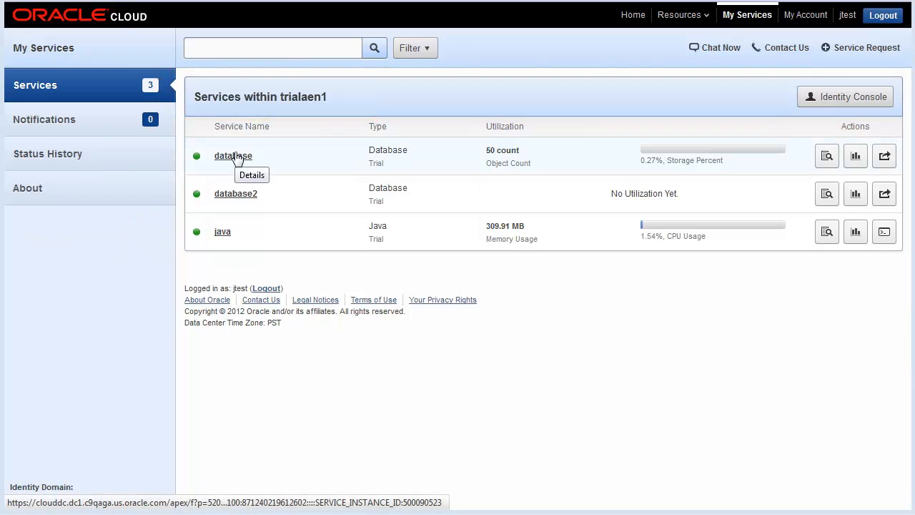
# Step: Open the database-trialaen1 details and read its SFTP username trial011
pyautogui.click(232, 156)
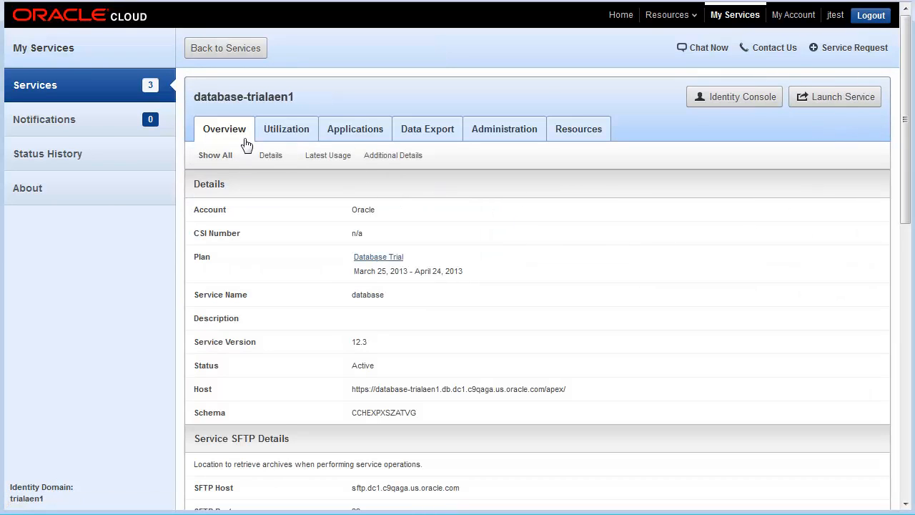
pyautogui.scroll(-3)
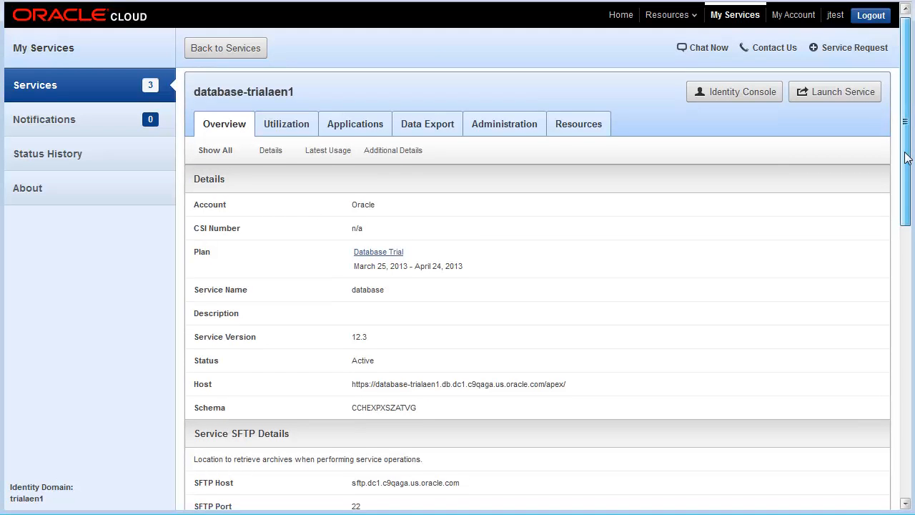
pyautogui.scroll(-3)
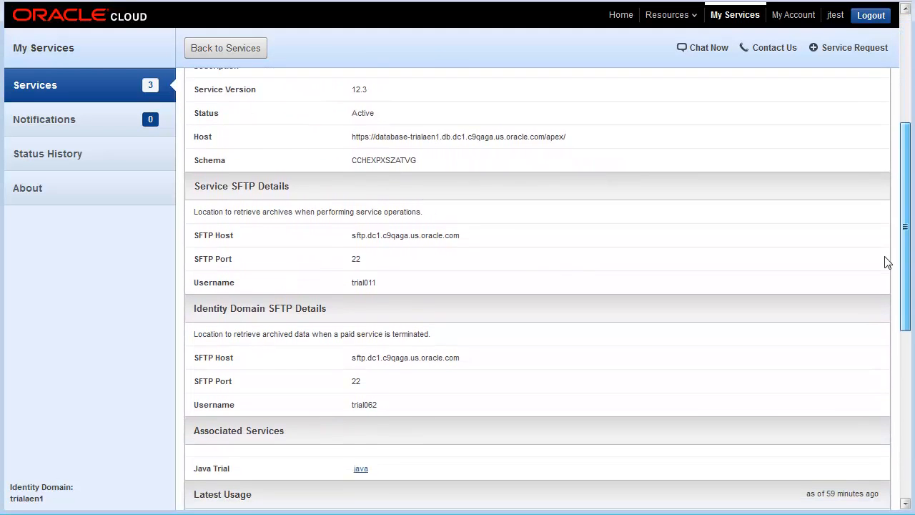
pyautogui.scroll(-3)
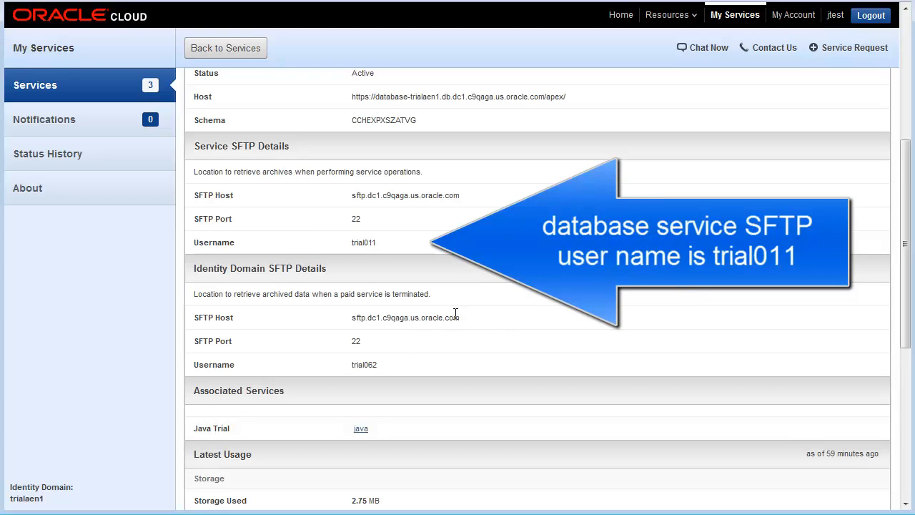
pyautogui.moveTo(266, 307)
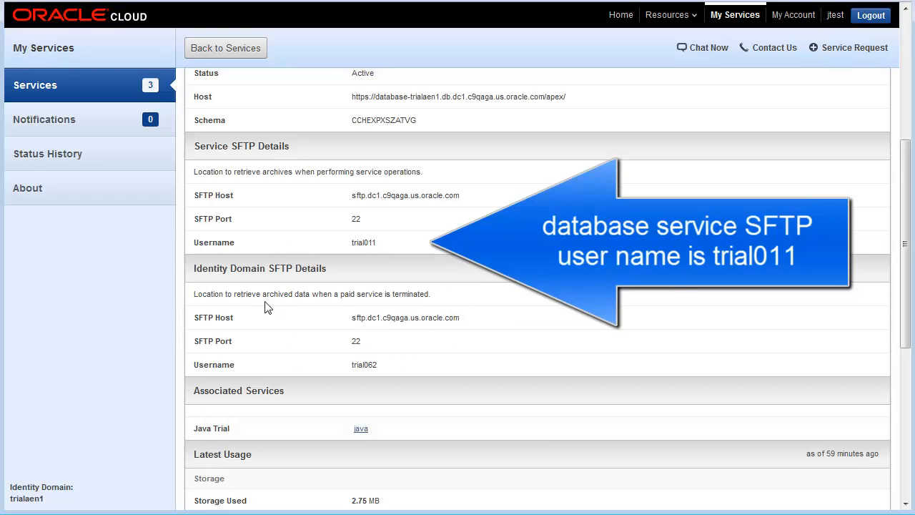
pyautogui.moveTo(321, 281)
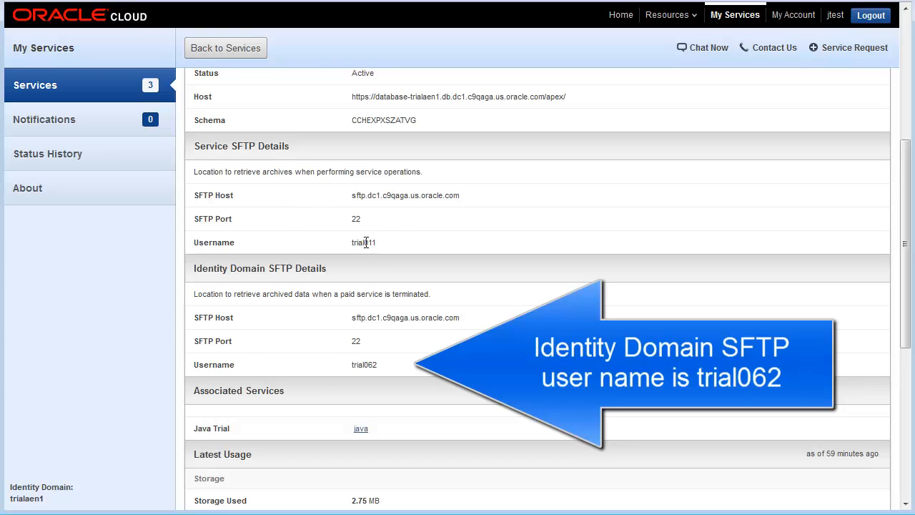
pyautogui.moveTo(366, 242)
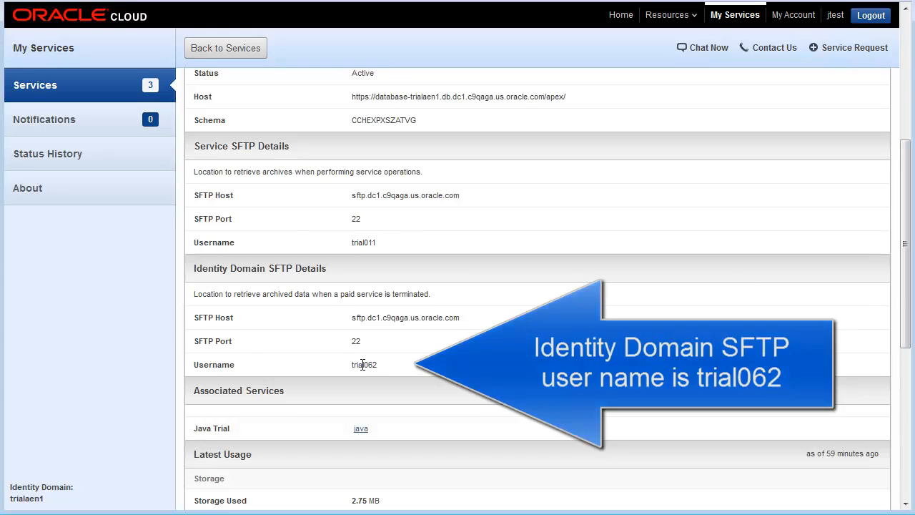
pyautogui.scroll(3)
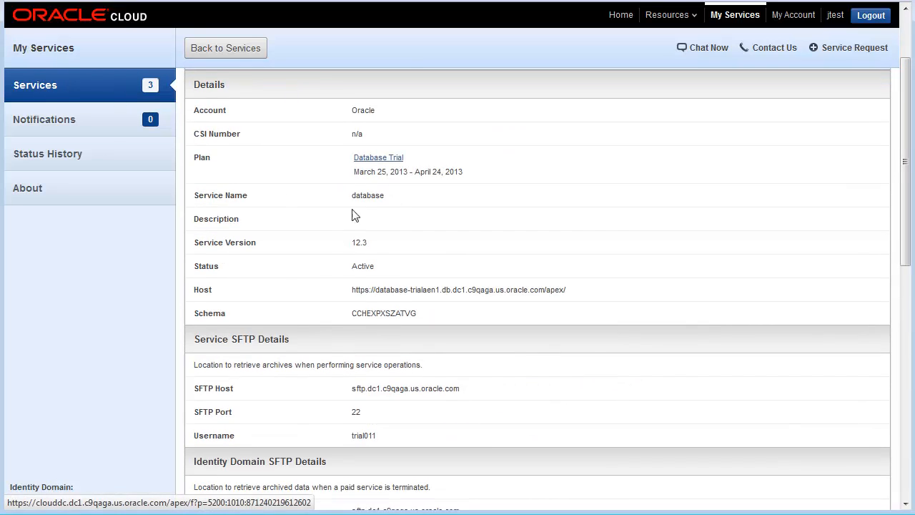
# Step: Switch to database2-trialaen1 details and read SFTP usernames trial001 and trial062
pyautogui.click(225, 48)
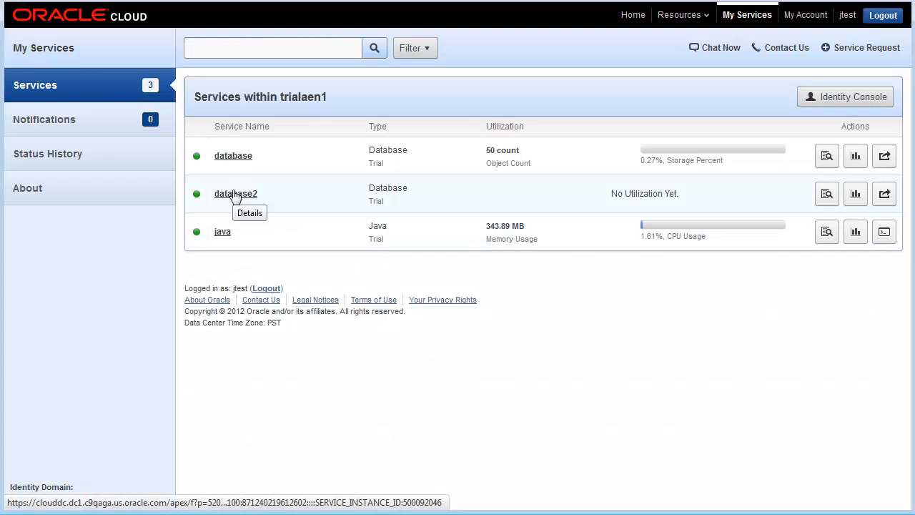
pyautogui.click(235, 194)
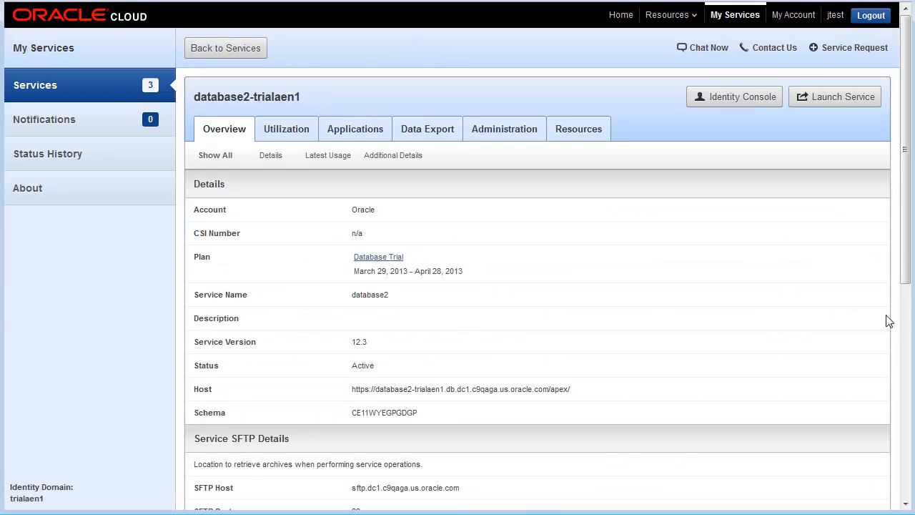
pyautogui.scroll(-3)
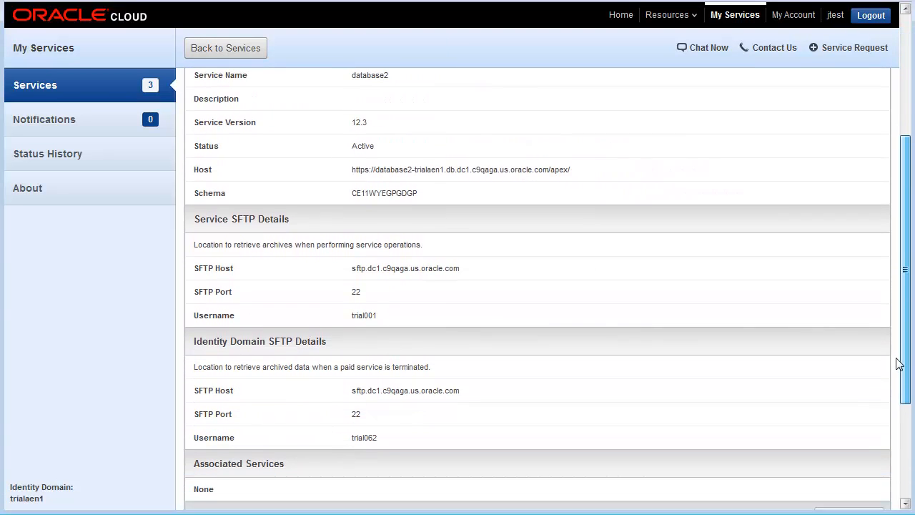
pyautogui.scroll(-3)
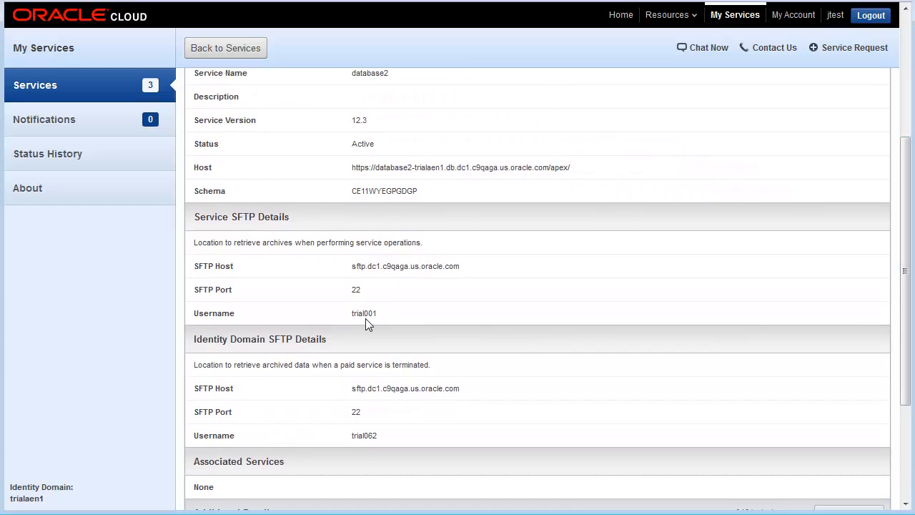
pyautogui.moveTo(374, 435)
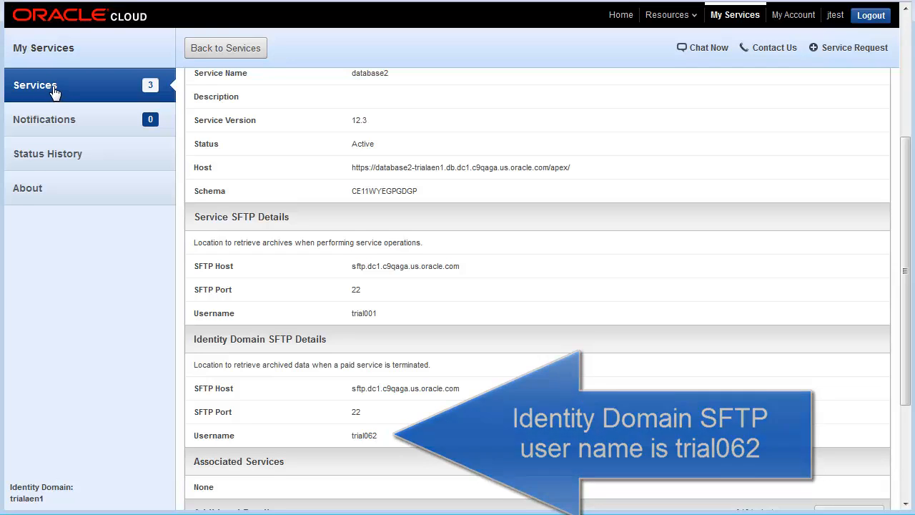
# Step: Switch to the java service details, showing SFTP username trial336
pyautogui.click(225, 48)
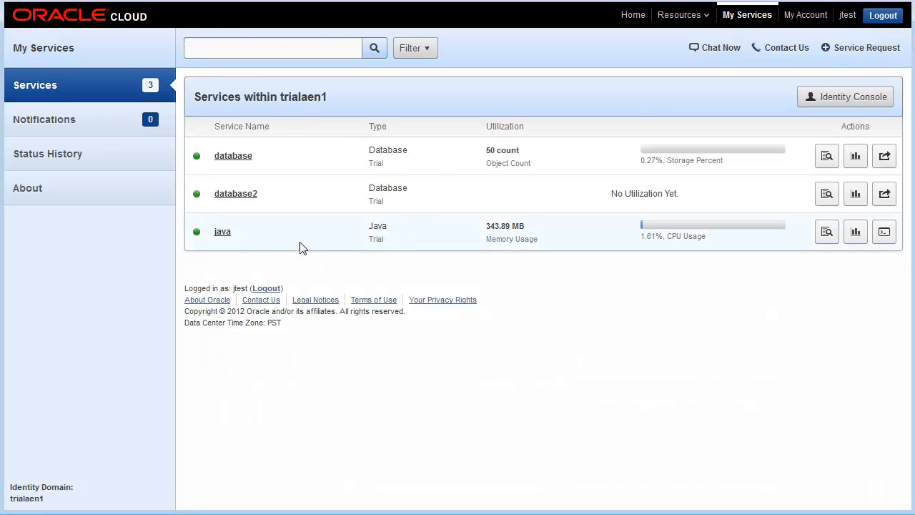
pyautogui.moveTo(222, 232)
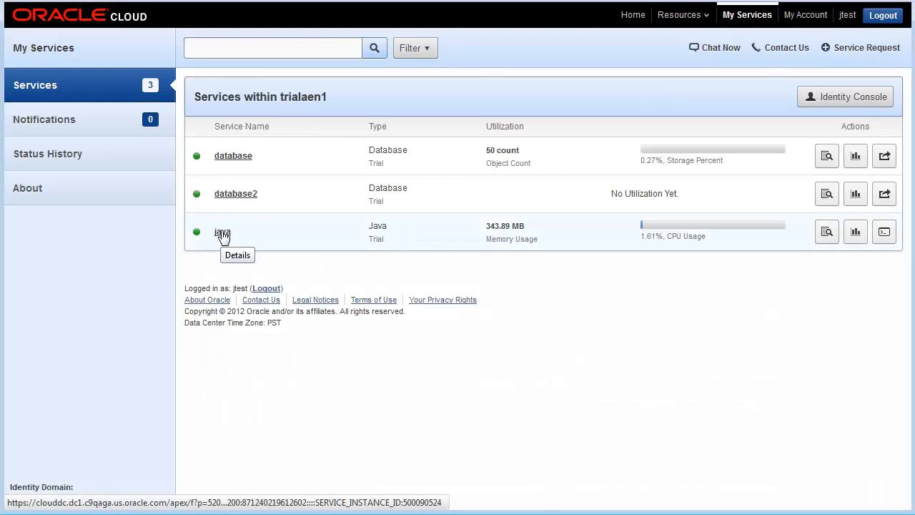
pyautogui.click(222, 231)
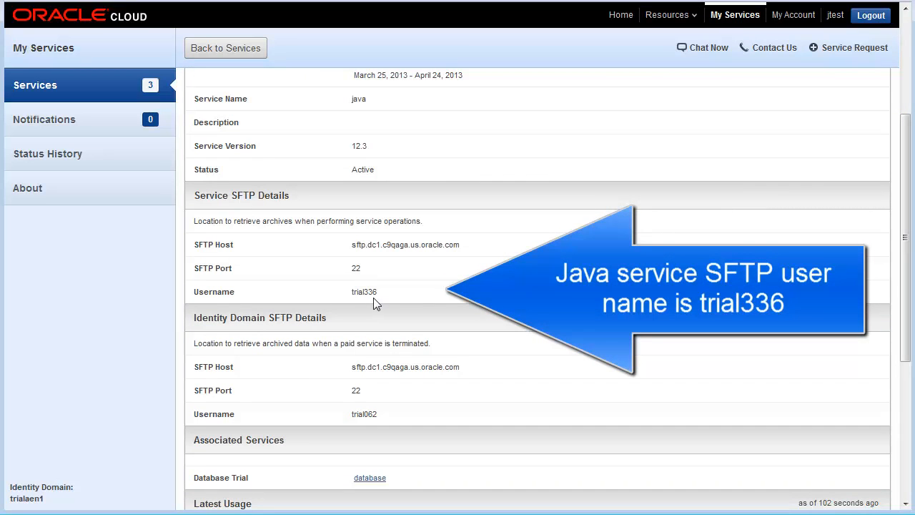
pyautogui.moveTo(380, 299)
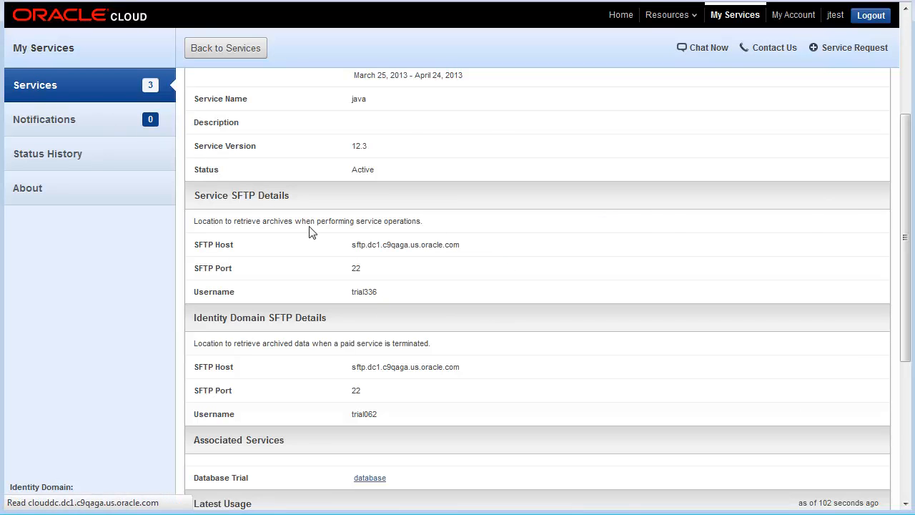
# Step: Reopen the database service details and confirm its SFTP username trial011
pyautogui.click(225, 48)
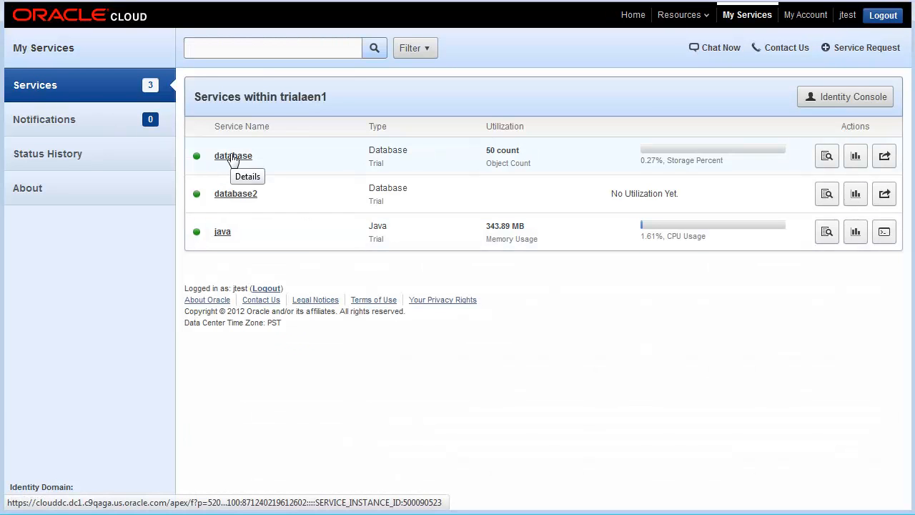
pyautogui.click(233, 155)
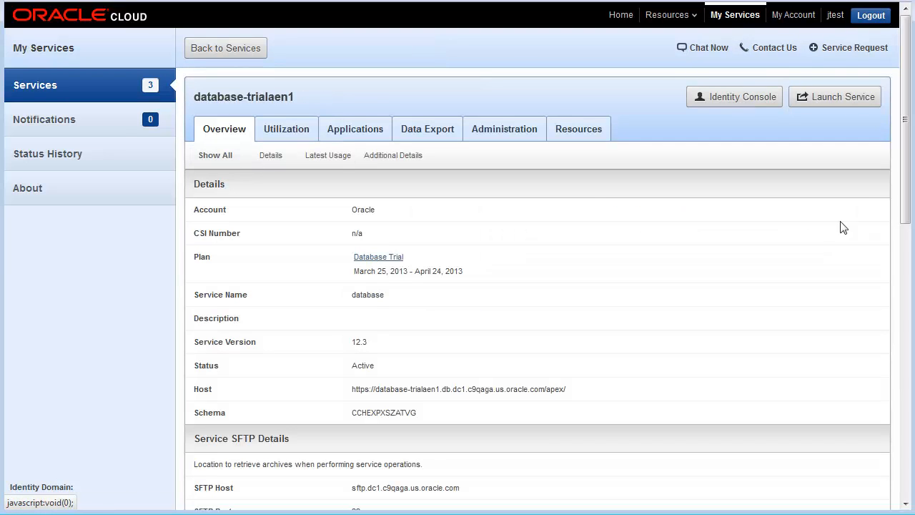
pyautogui.scroll(-3)
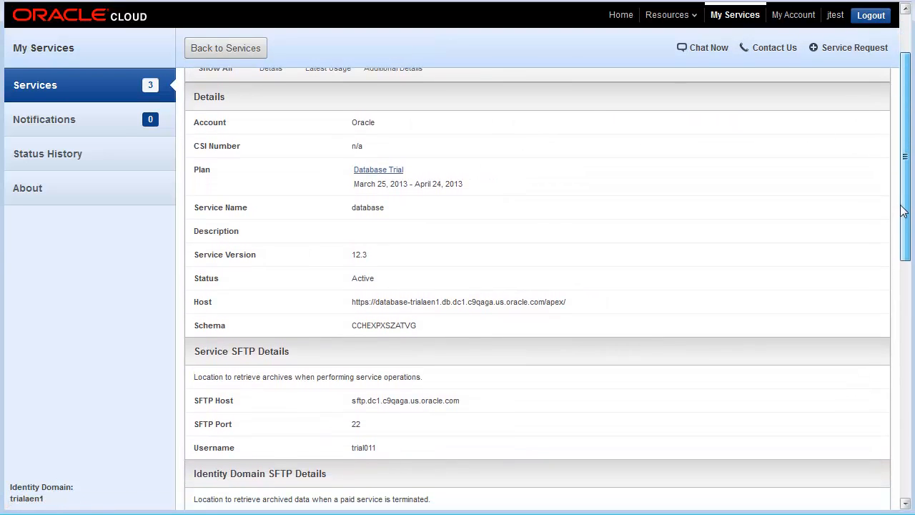
pyautogui.scroll(-3)
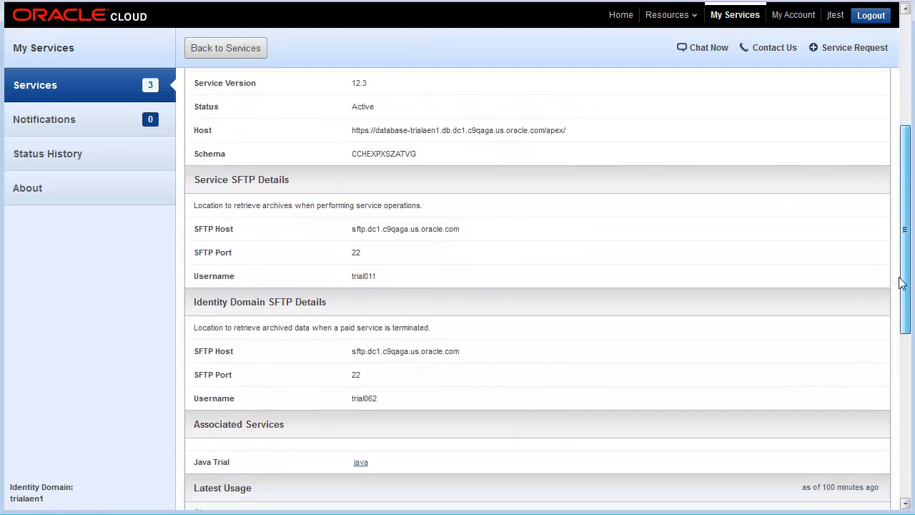
pyautogui.scroll(-3)
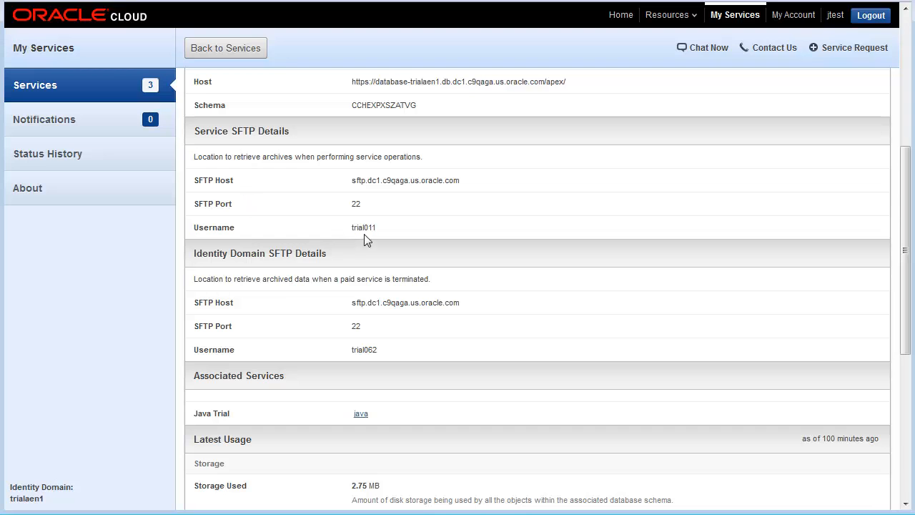
pyautogui.moveTo(286, 222)
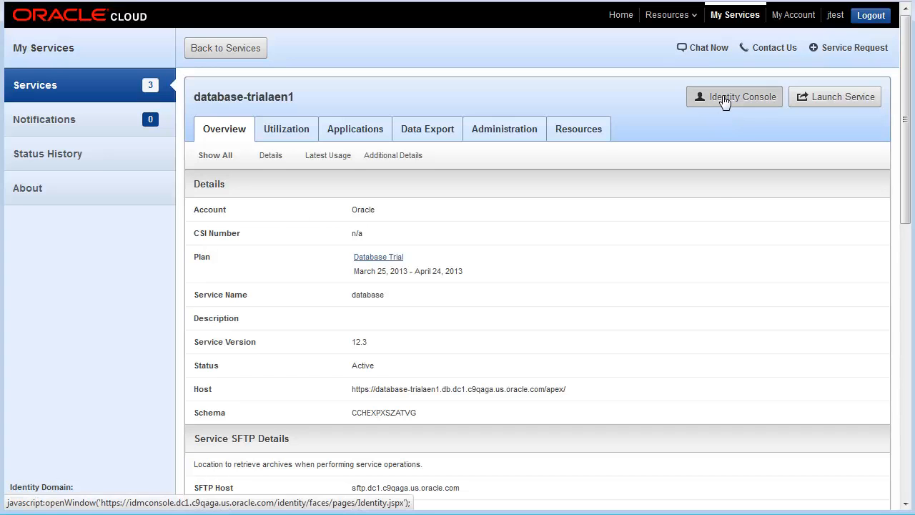
# Step: Search Identity Console users for 'sftp' and select trial011 from the results
pyautogui.click(733, 97)
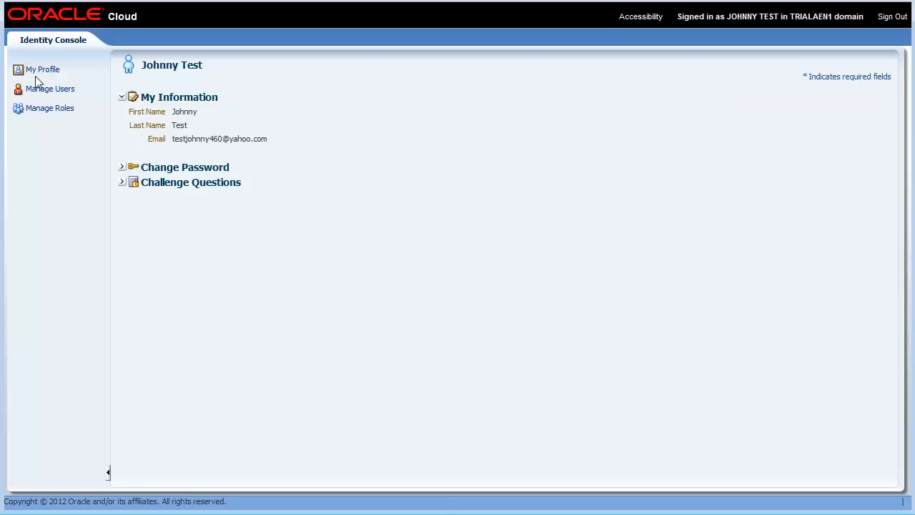
pyautogui.click(50, 88)
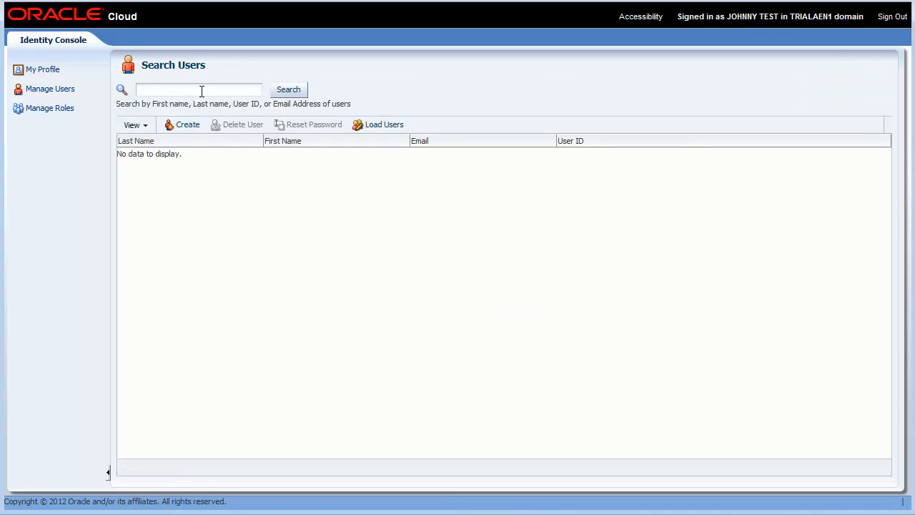
pyautogui.write('sftp')
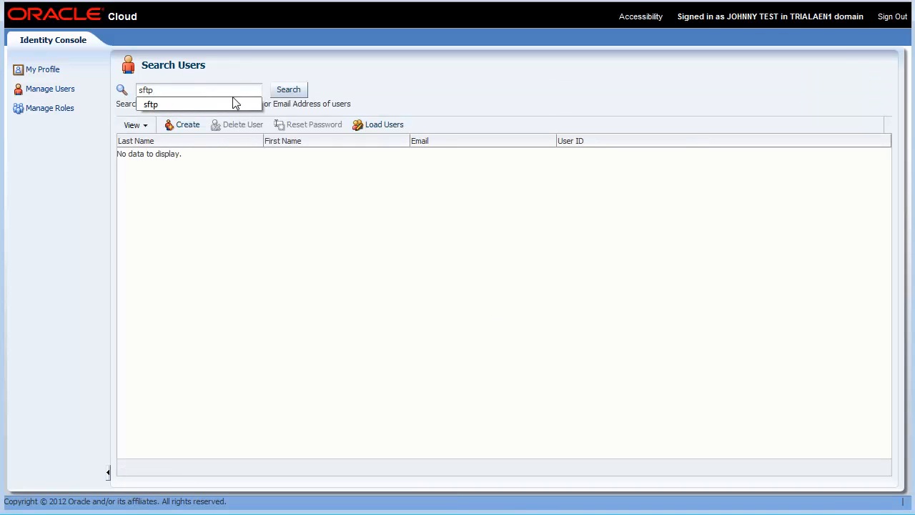
pyautogui.click(288, 90)
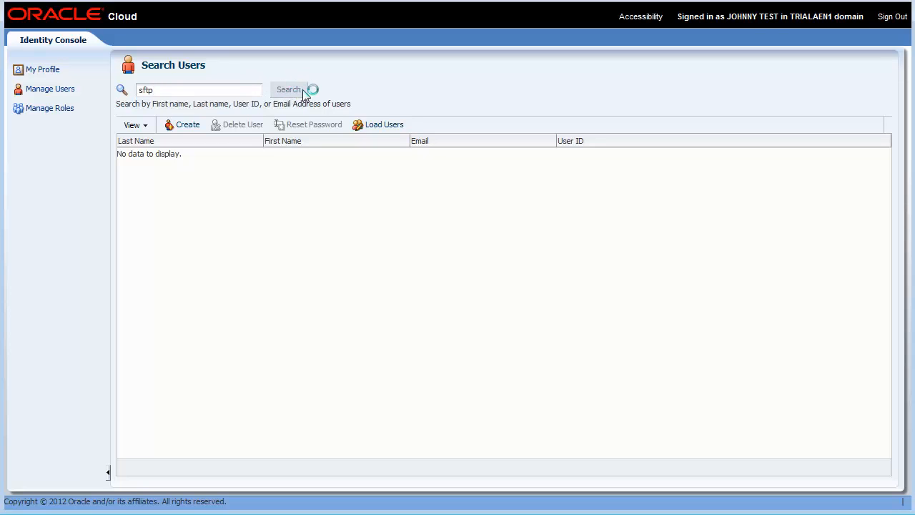
pyautogui.click(288, 90)
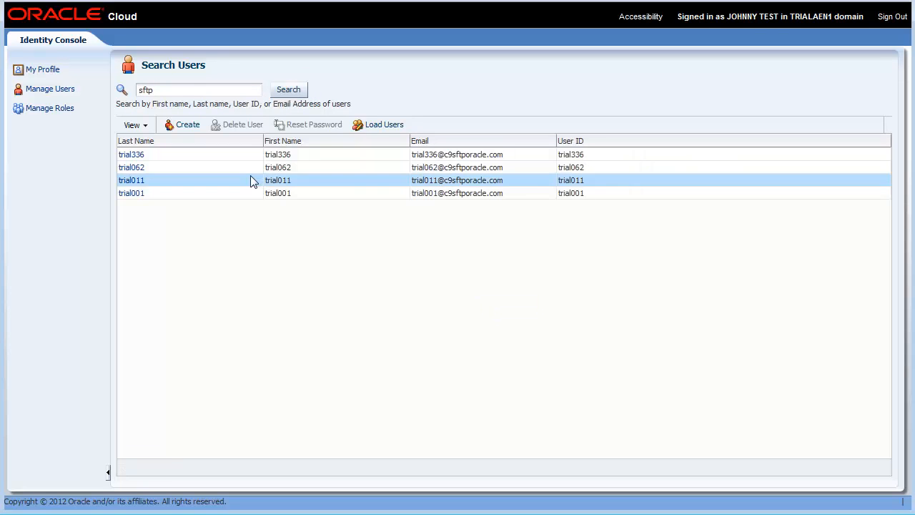
pyautogui.moveTo(285, 188)
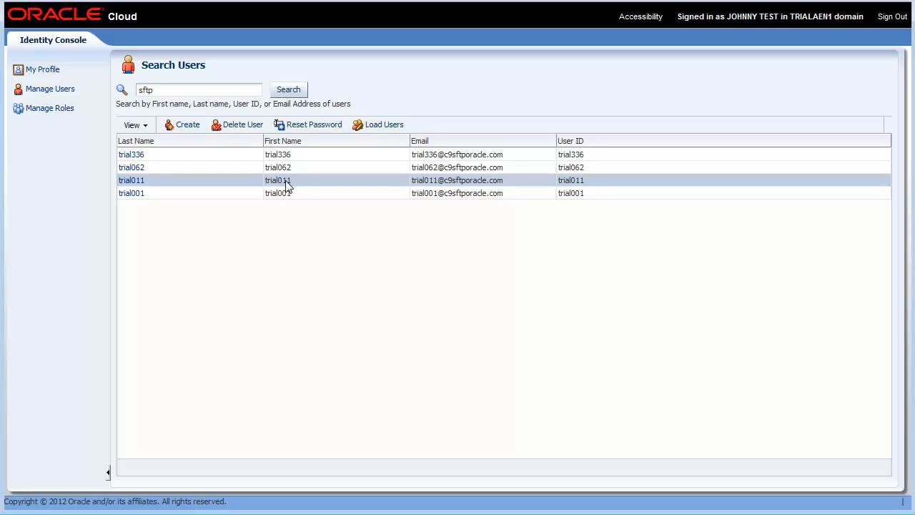
pyautogui.click(313, 124)
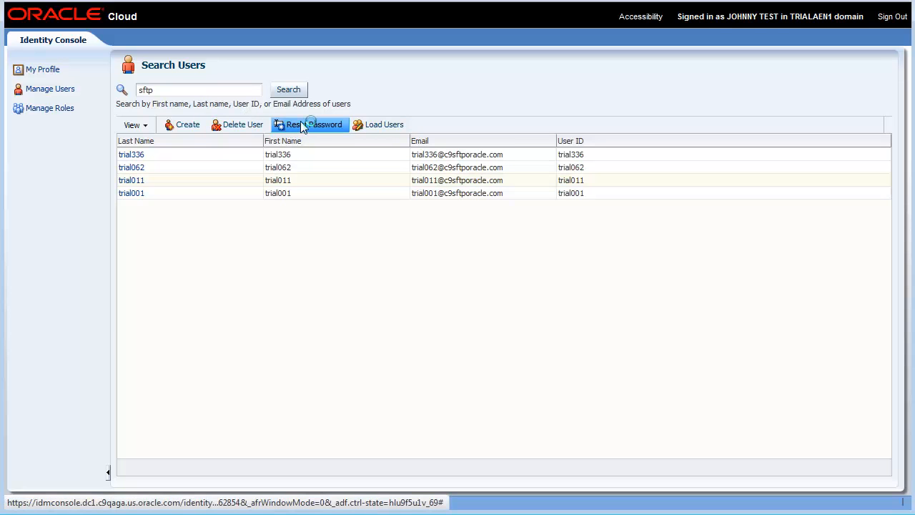
# Step: Reset trial011's password manually and apply it
pyautogui.click(308, 124)
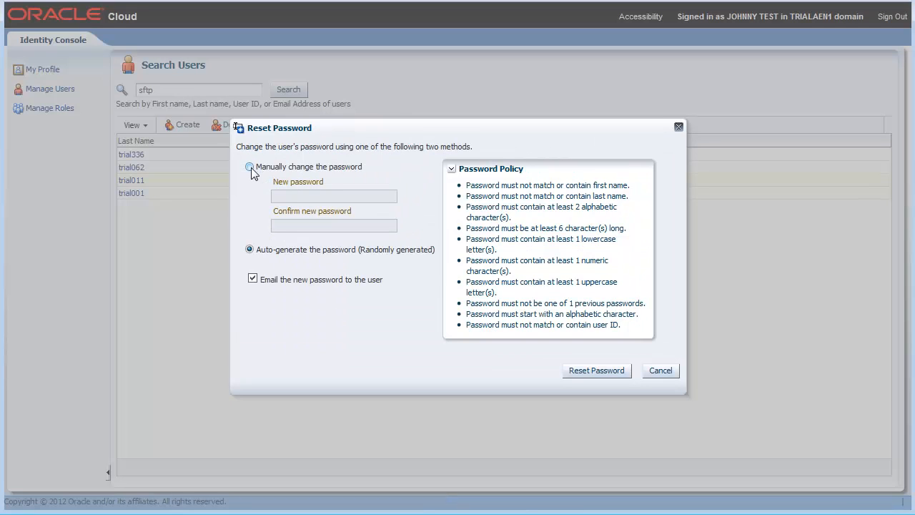
pyautogui.click(250, 166)
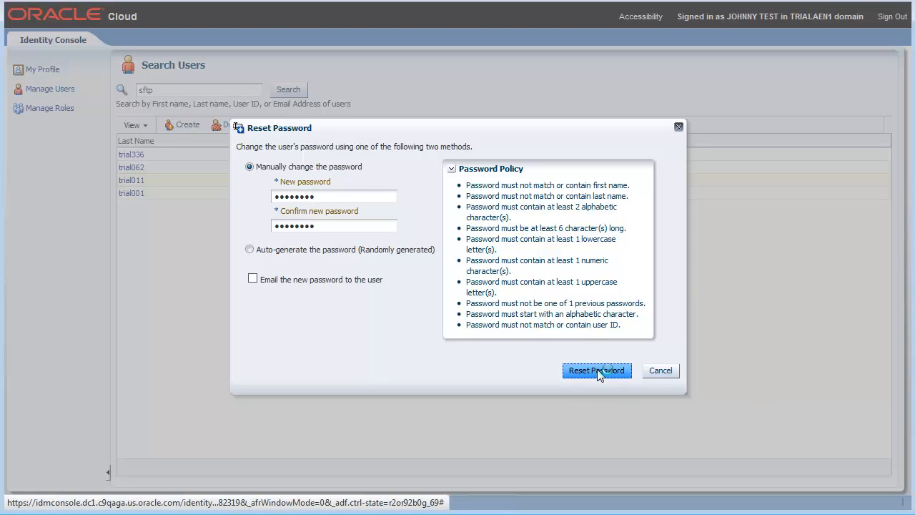
pyautogui.click(596, 371)
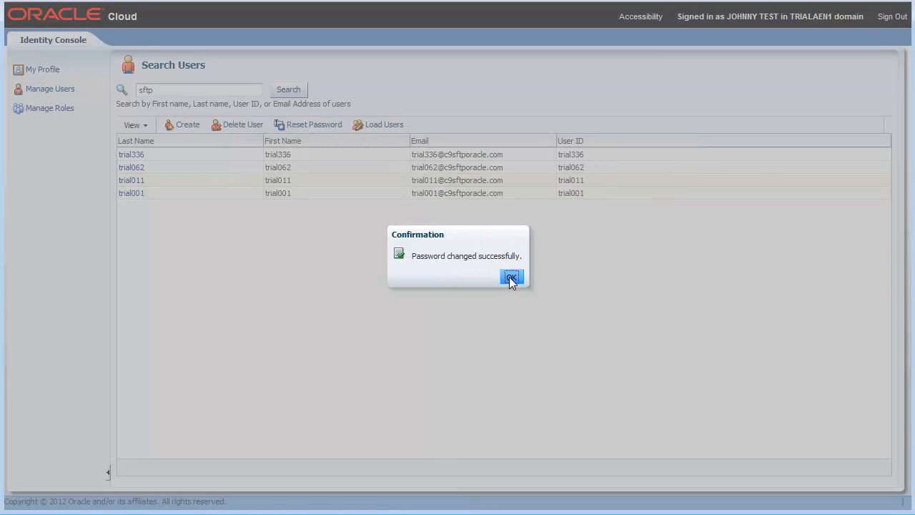
# Step: Dismiss the password-changed confirmation and select trial011 in the search results again
pyautogui.click(511, 277)
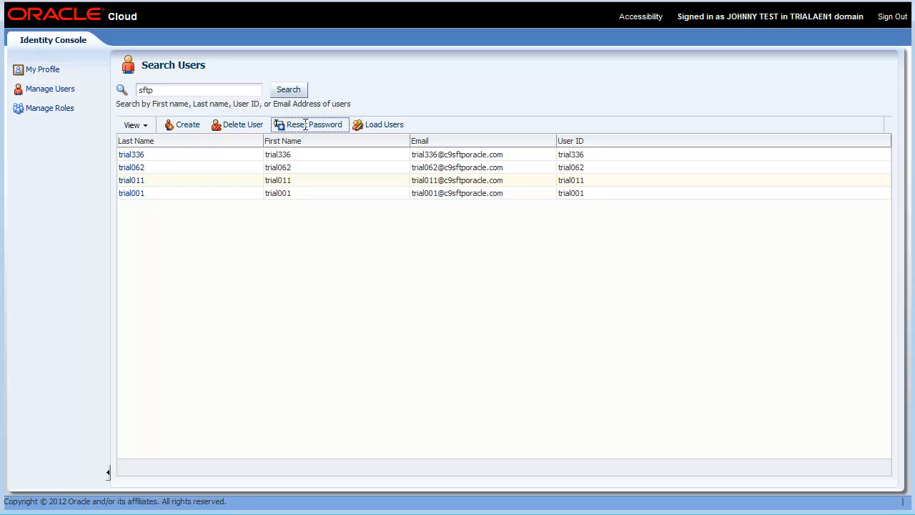
pyautogui.click(313, 125)
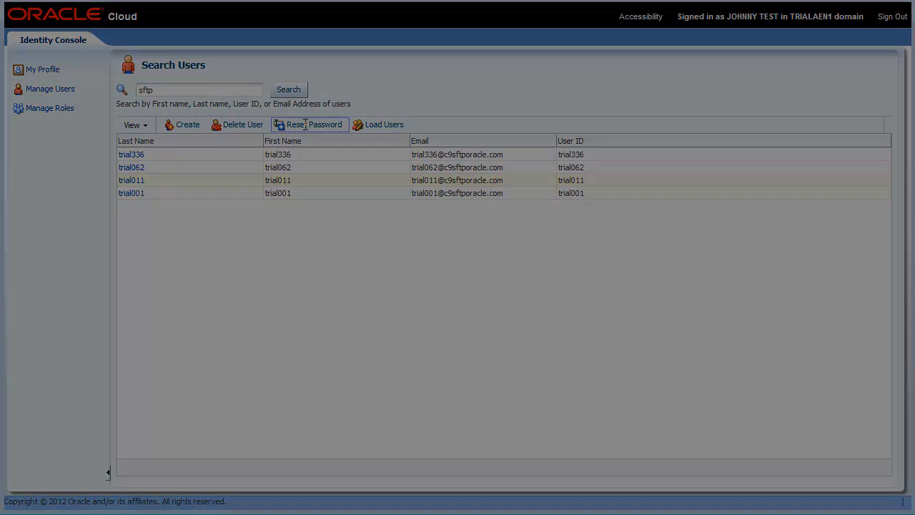